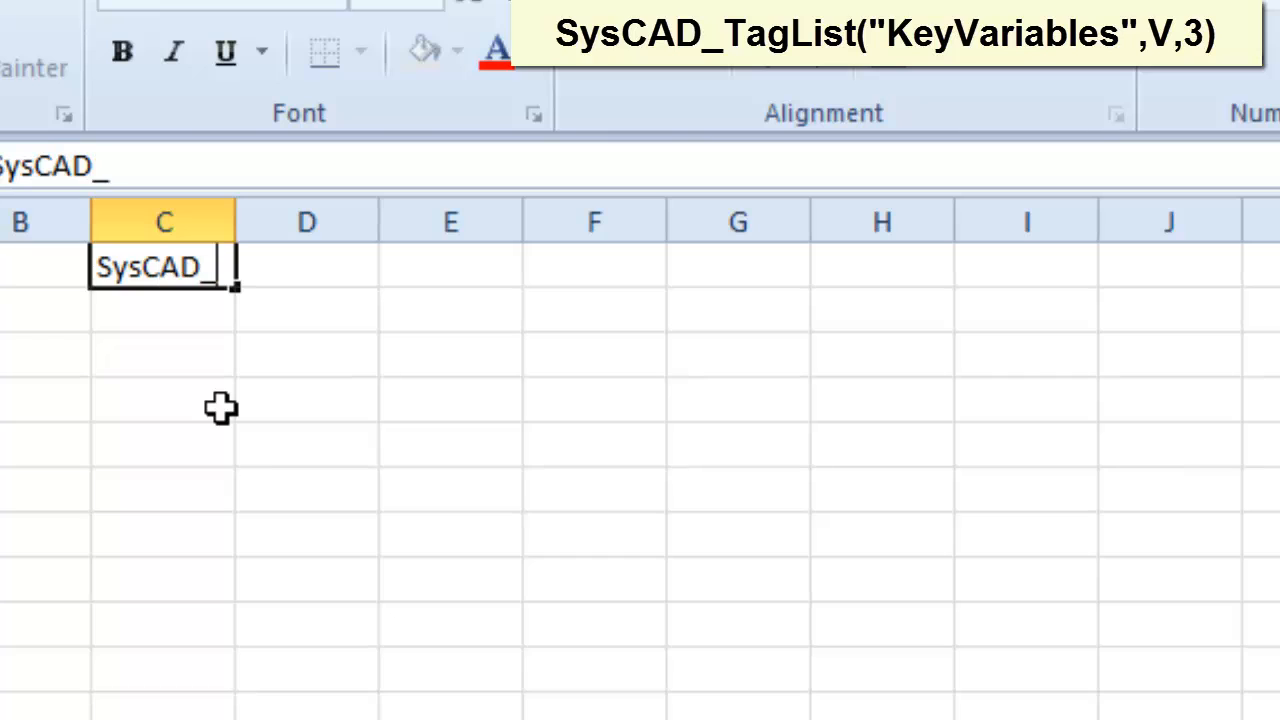
Enter the header SysCAD_TagList("KeyVariables",V,3) in cell C1.
text(TagLi)
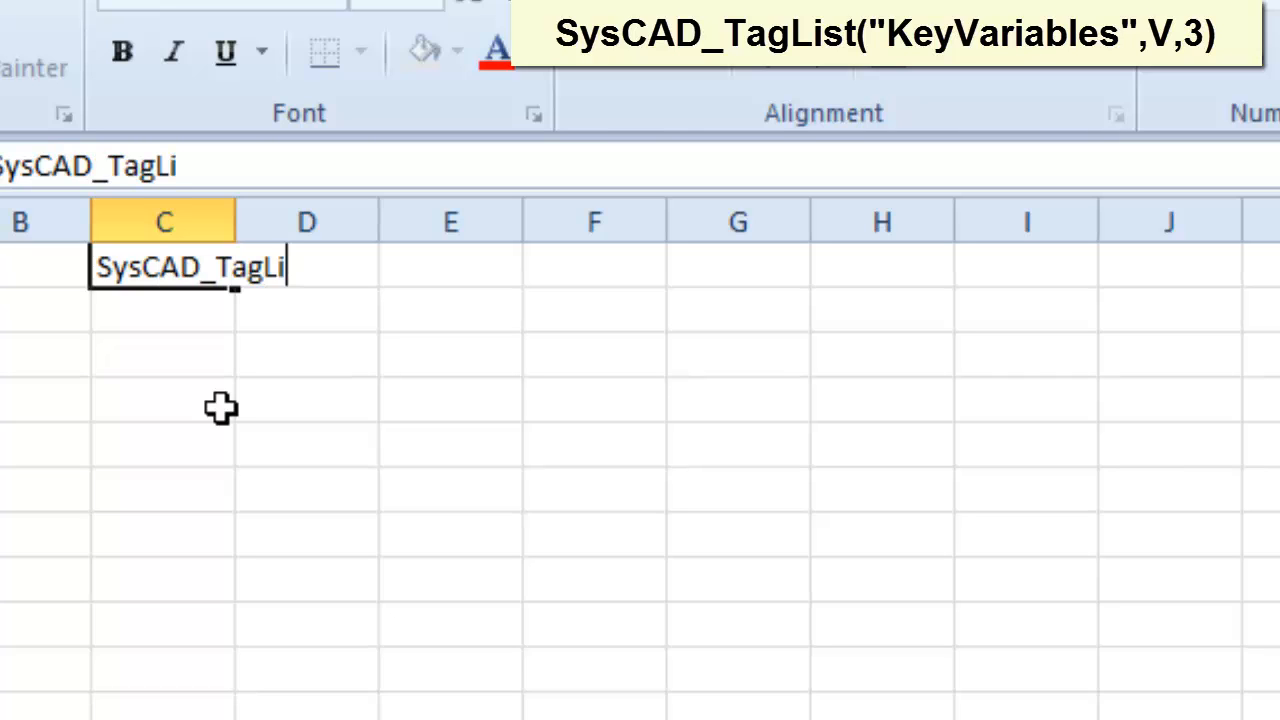
text(st(")
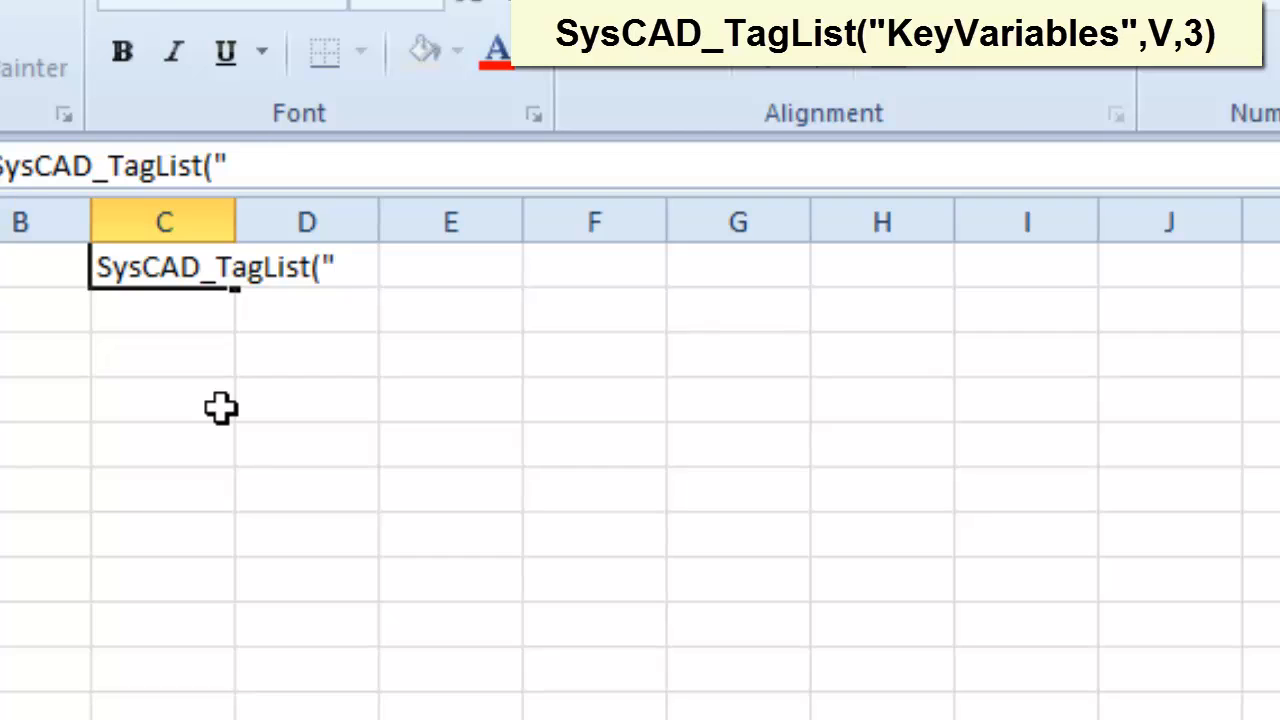
text(K)
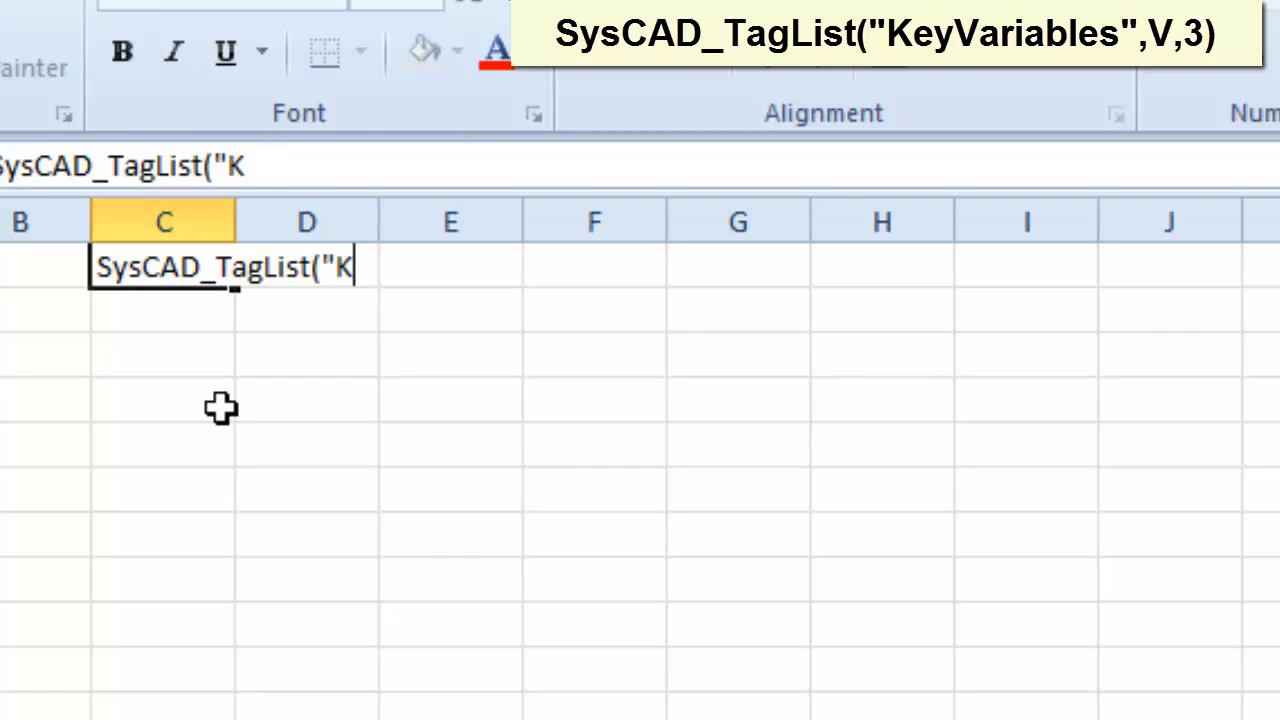
text(eyVaria)
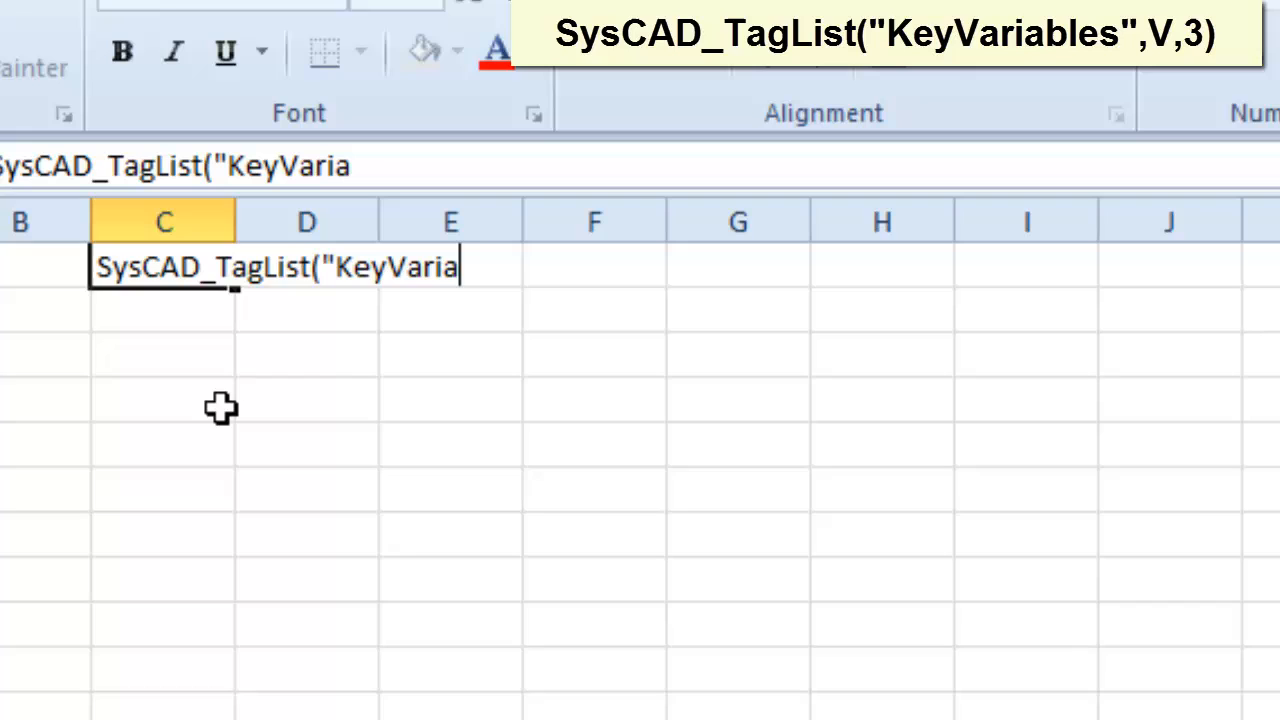
text(bles")
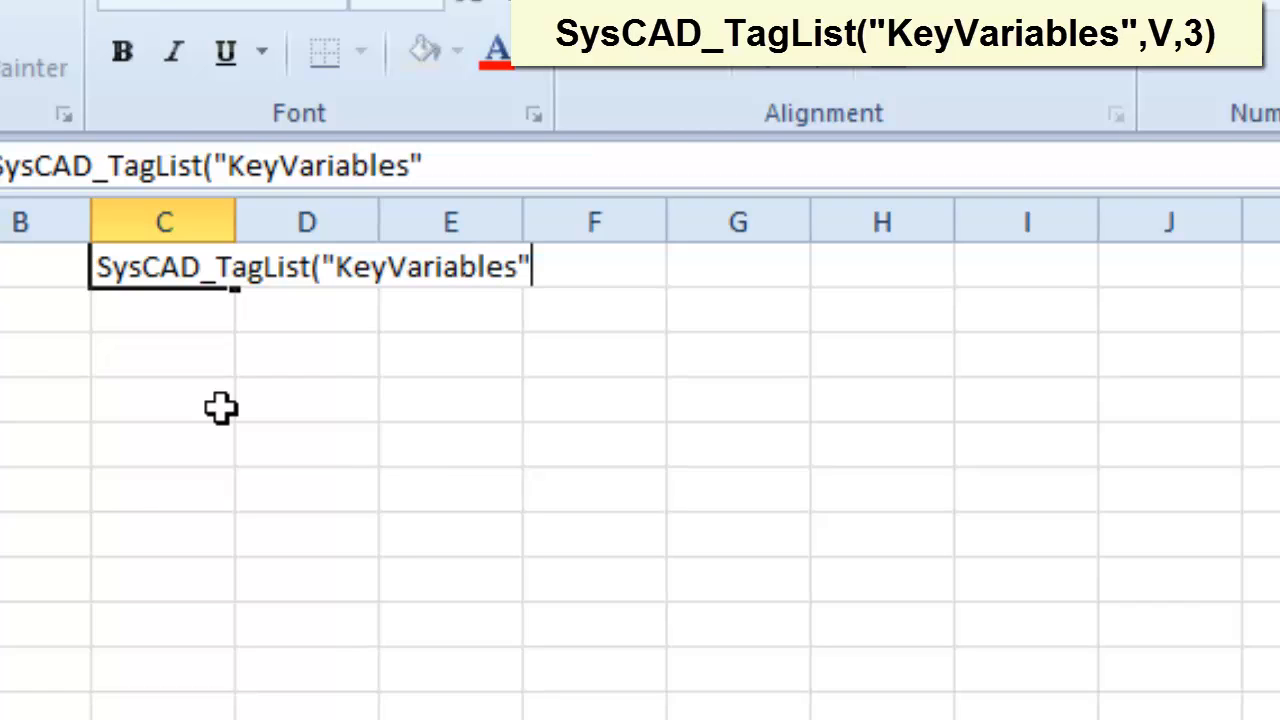
text(,)
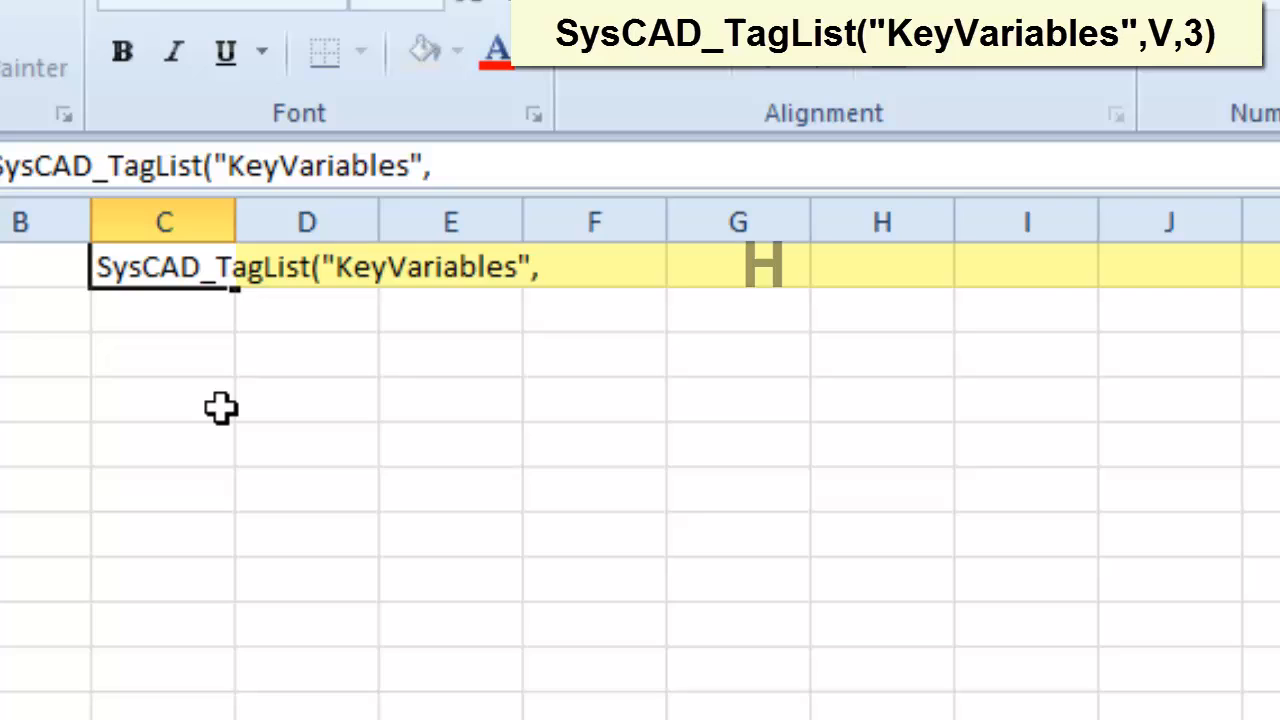
text(V)
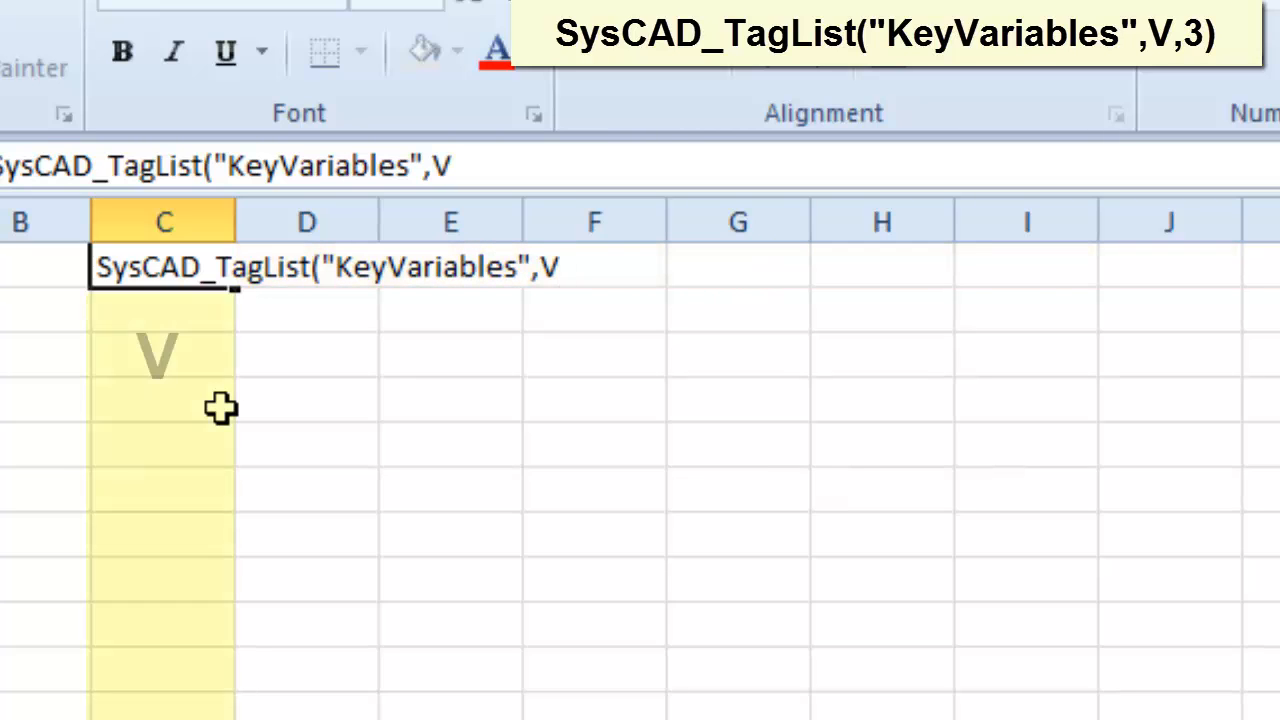
text(,)
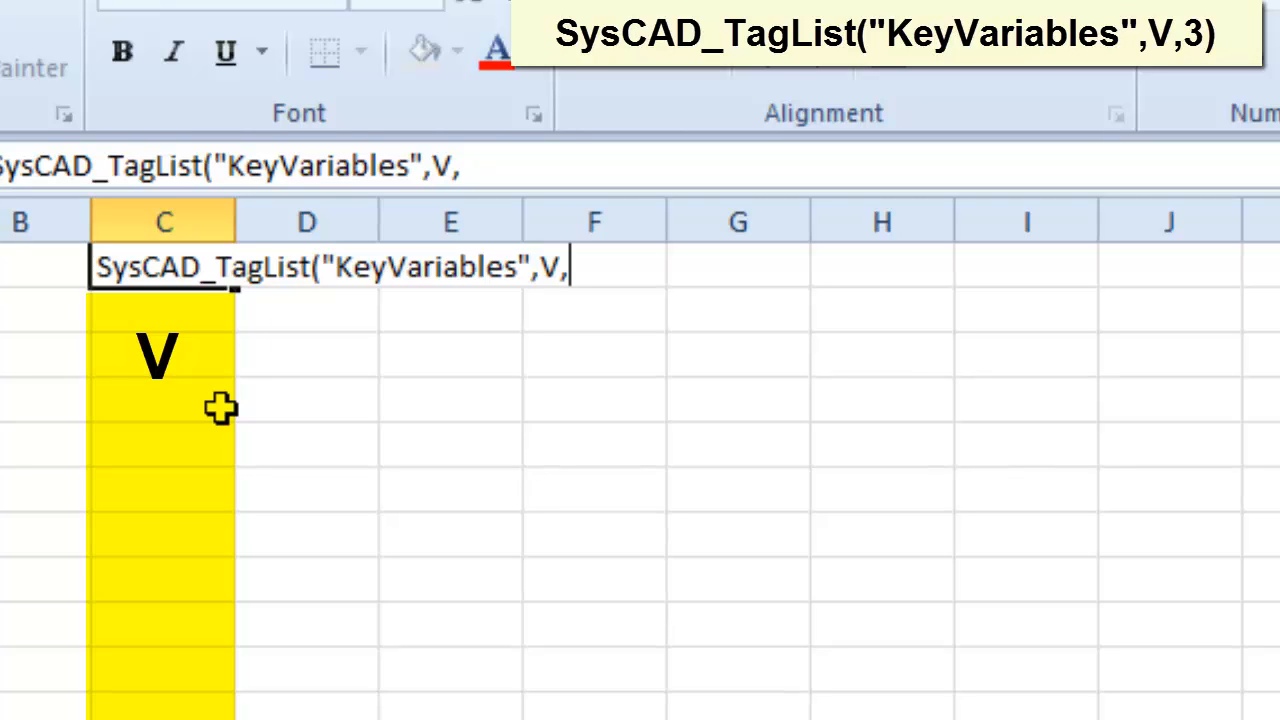
text(3)
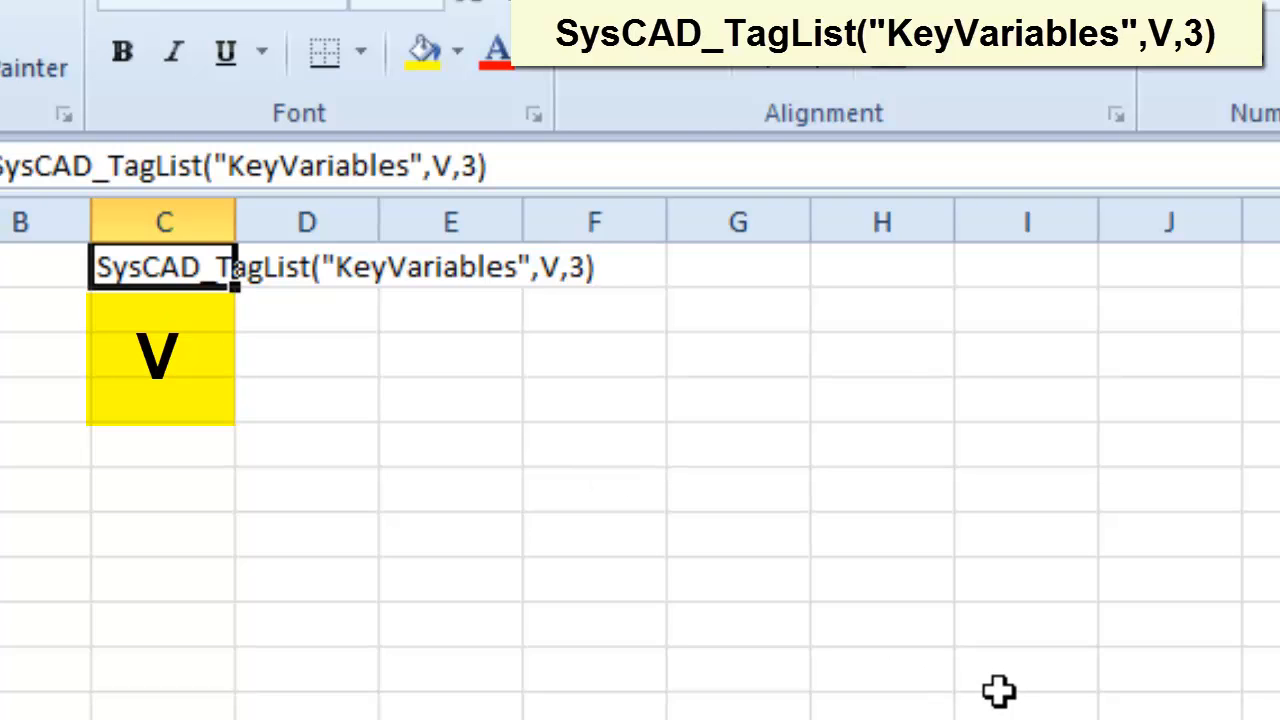
mouse_move(594, 456)
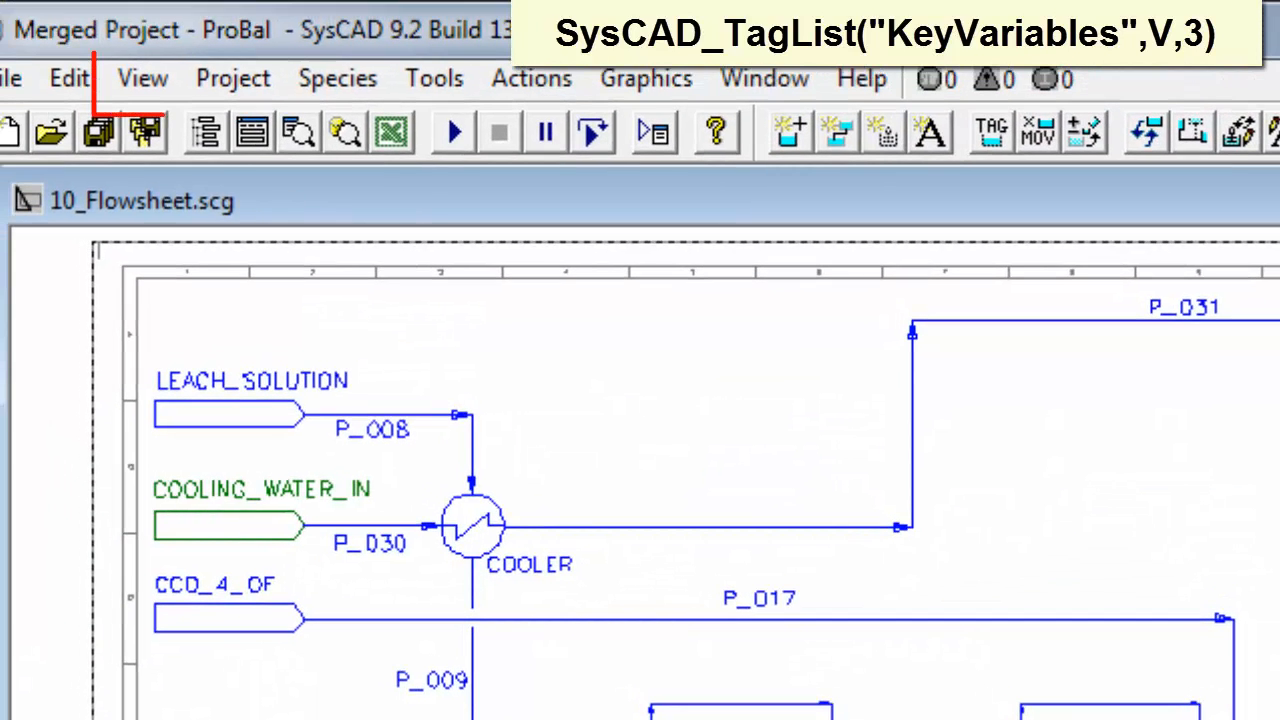
Copy PlantModel.System.PrjName from the Project view and paste it into C2.
click(142, 78)
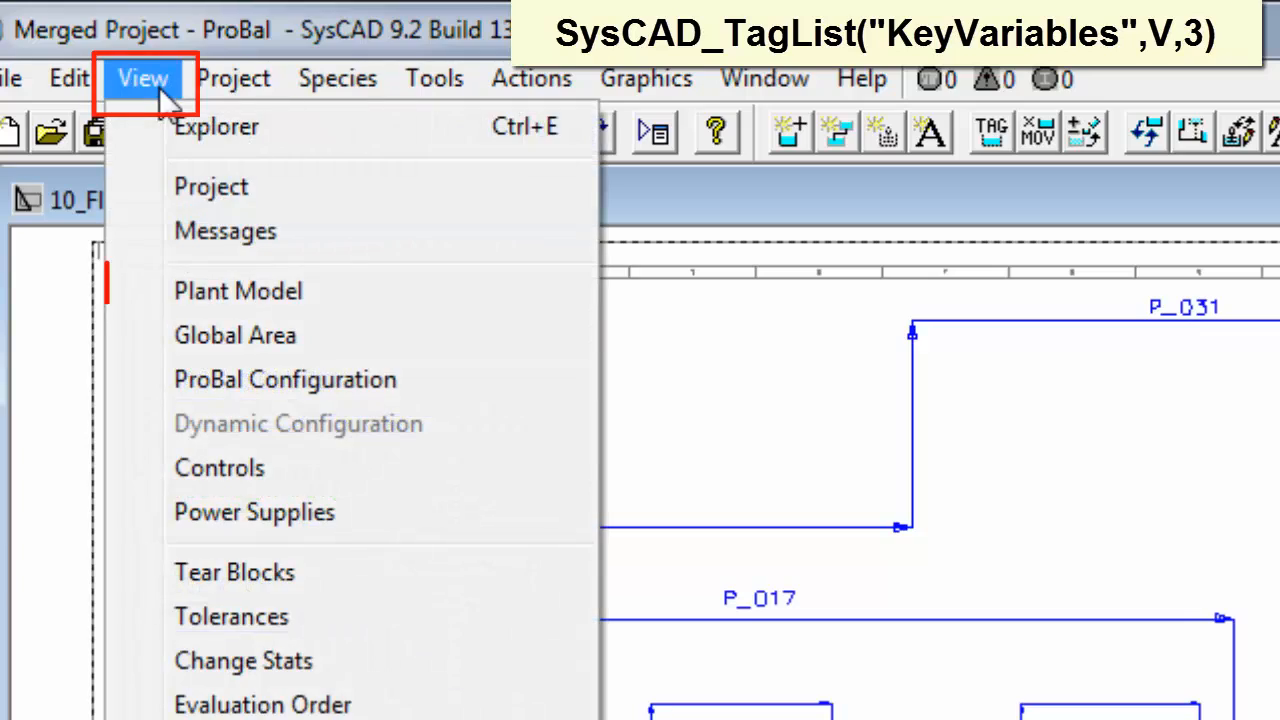
click(238, 290)
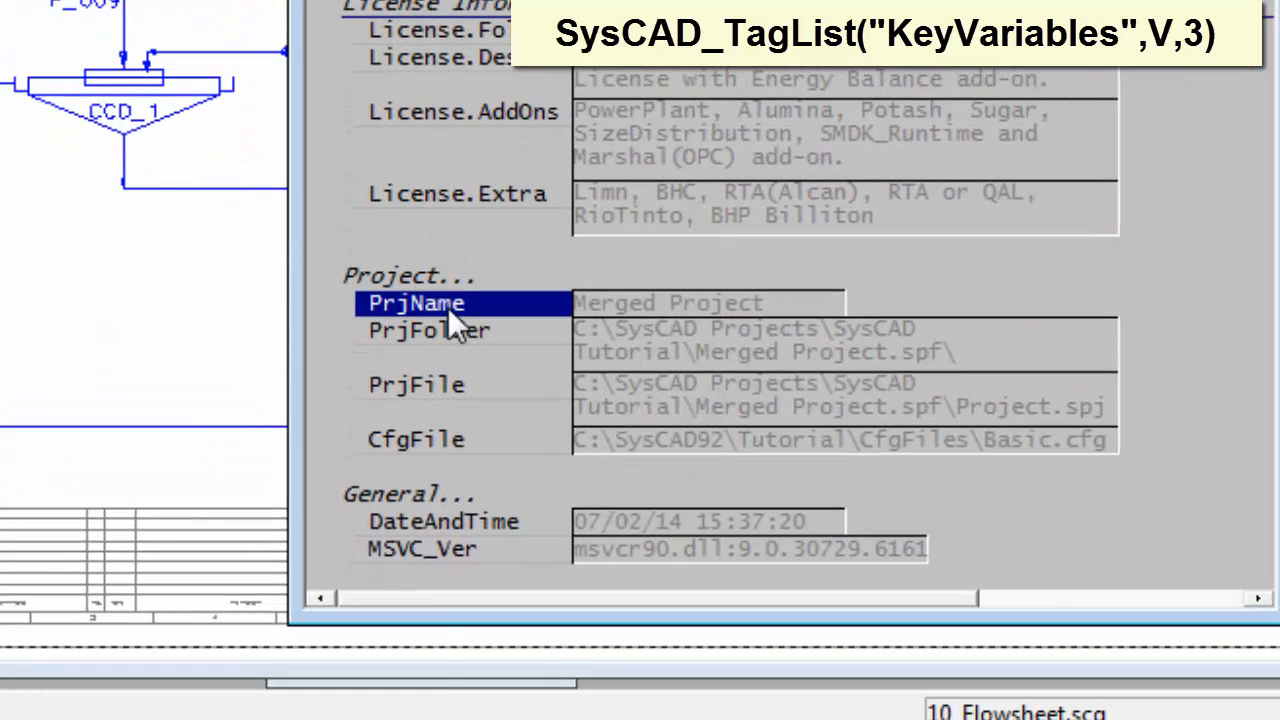
right_click(416, 304)
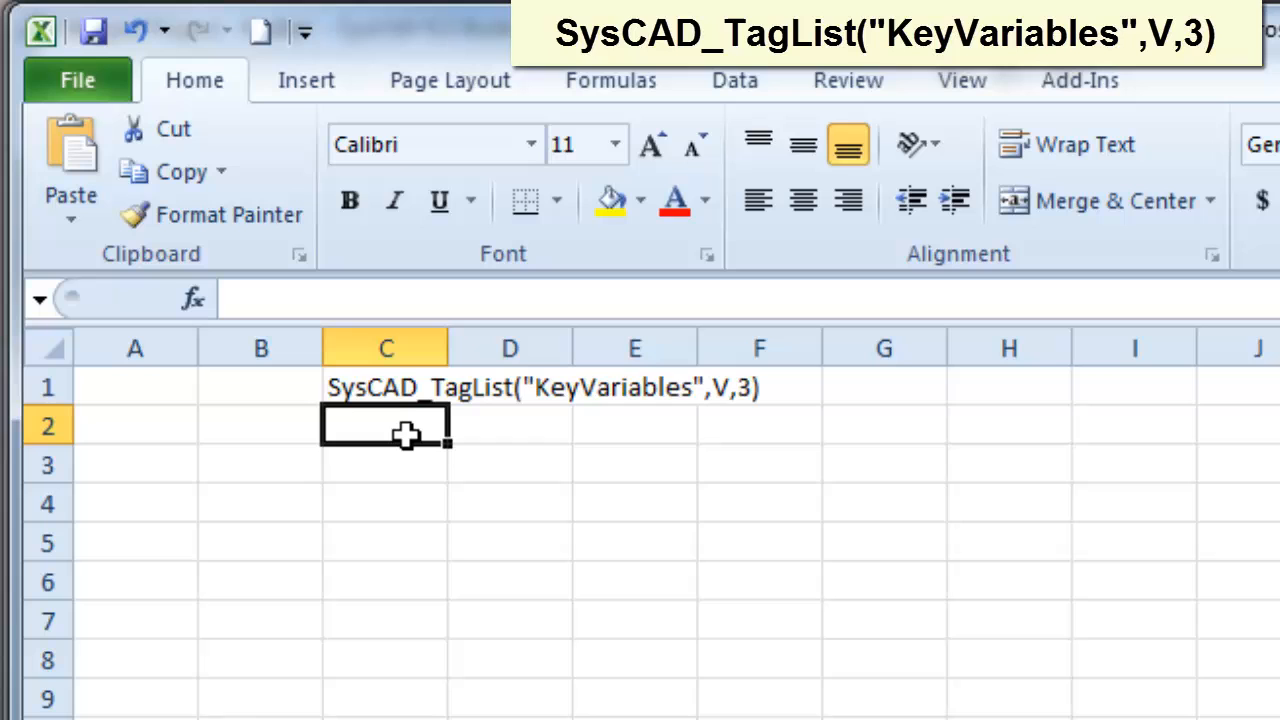
right_click(386, 424)
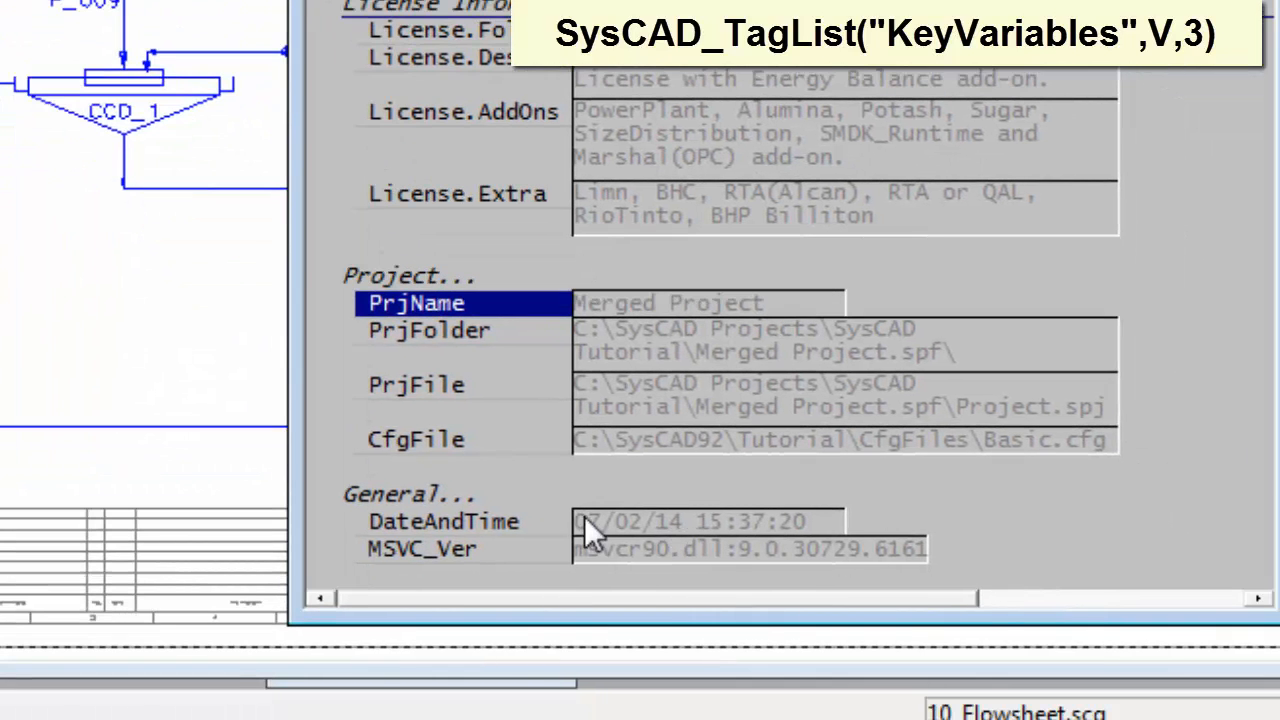
Copy PlantModel.System.DateAndTime and paste it into C3.
click(444, 520)
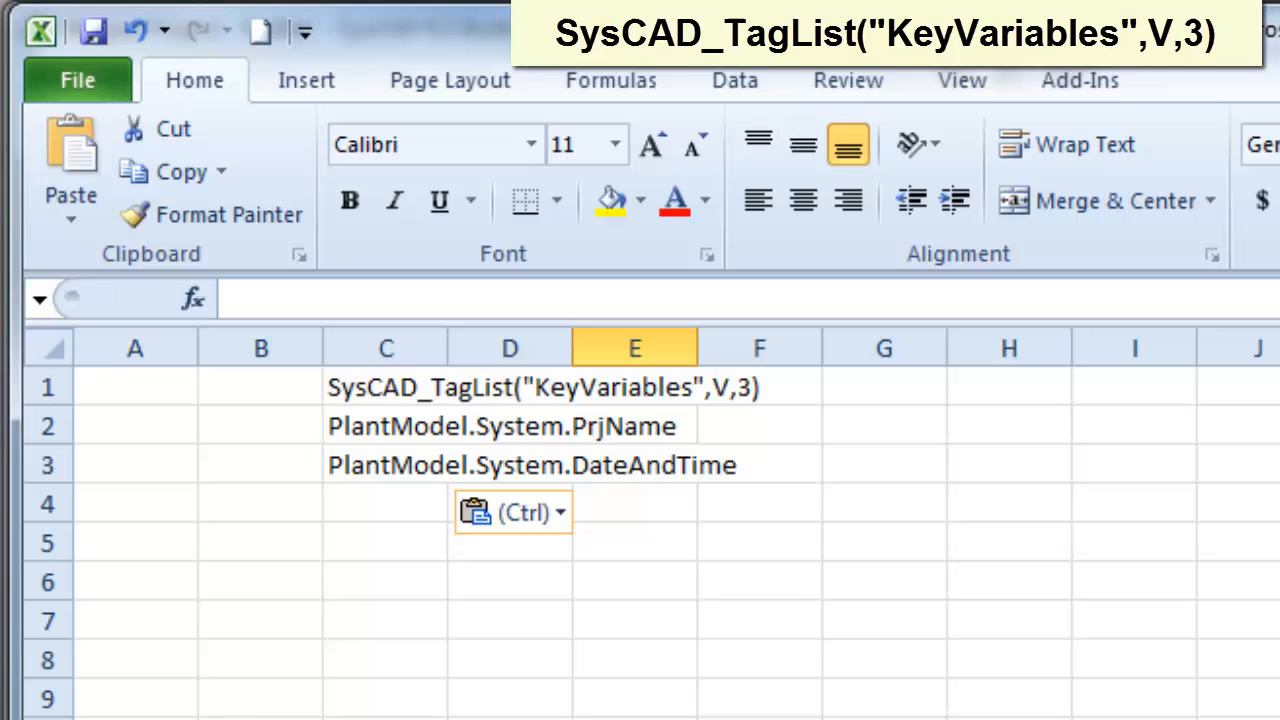
click(384, 504)
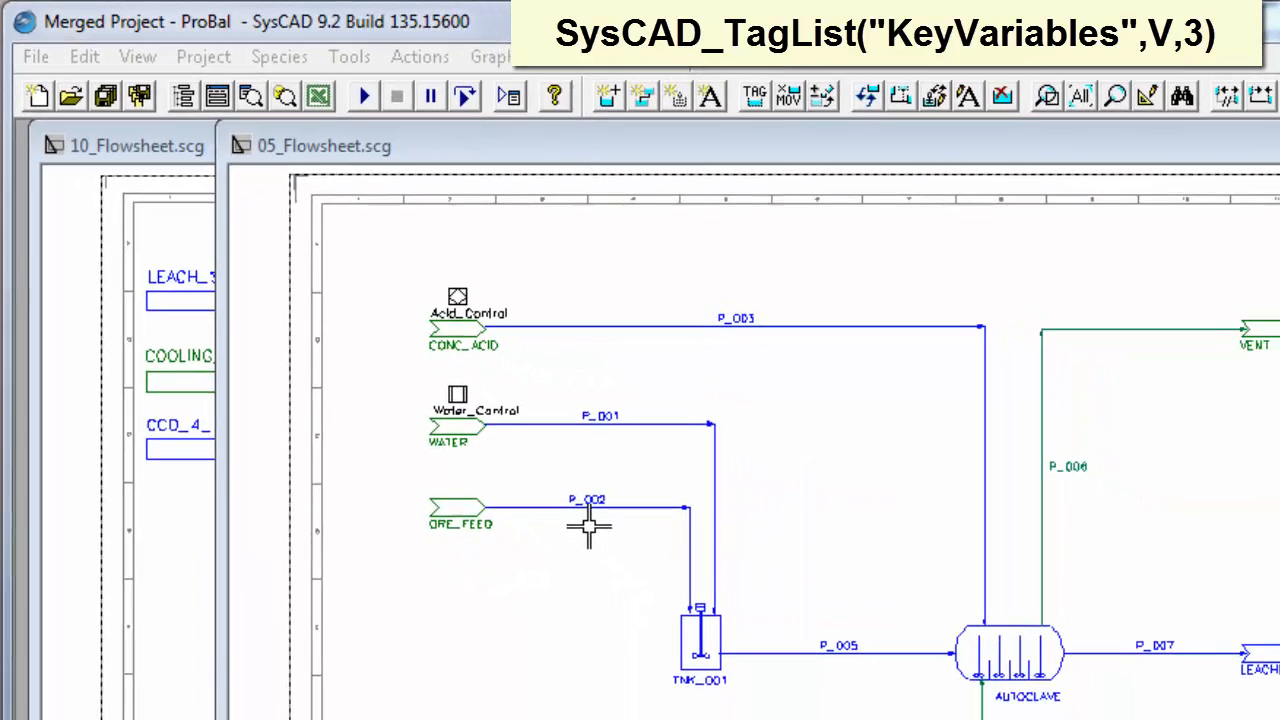
Copy the Qm mass flow tag (65.00 t/h) from pipe P_002's details.
double_click(588, 524)
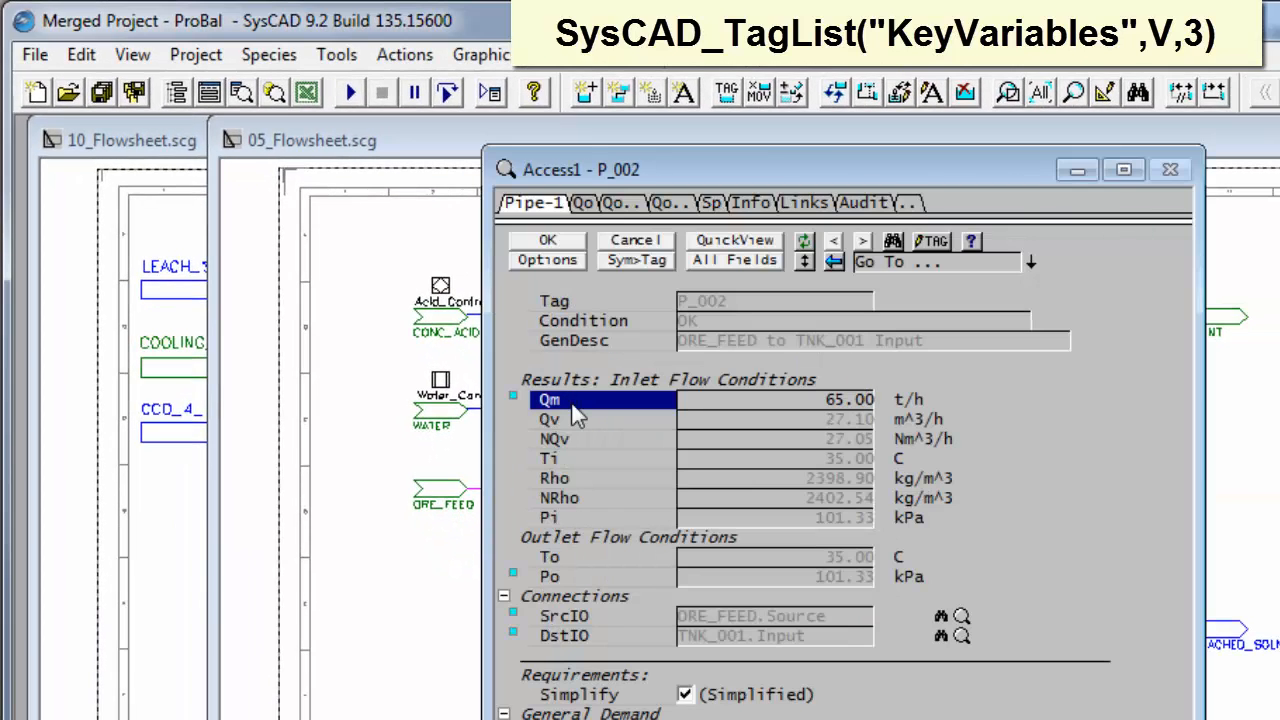
right_click(570, 400)
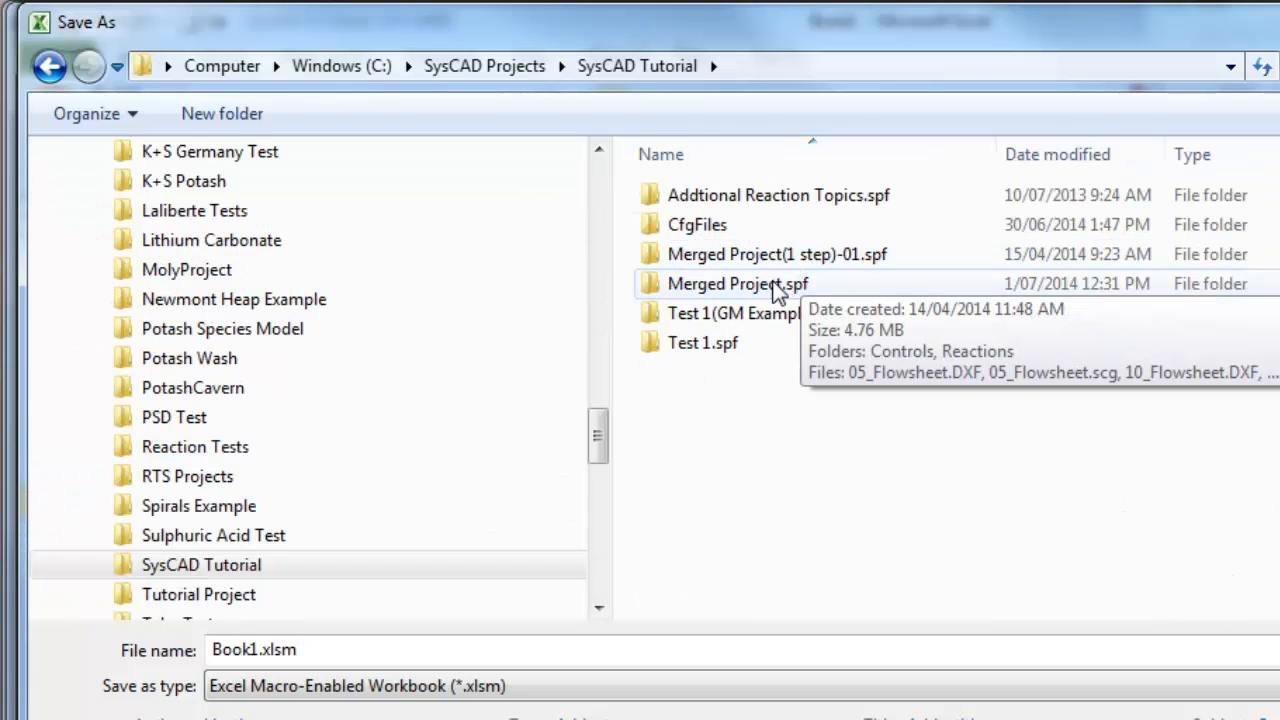
Save the workbook as Merged Report.xlsm inside the Merged Project.spf folder.
double_click(738, 284)
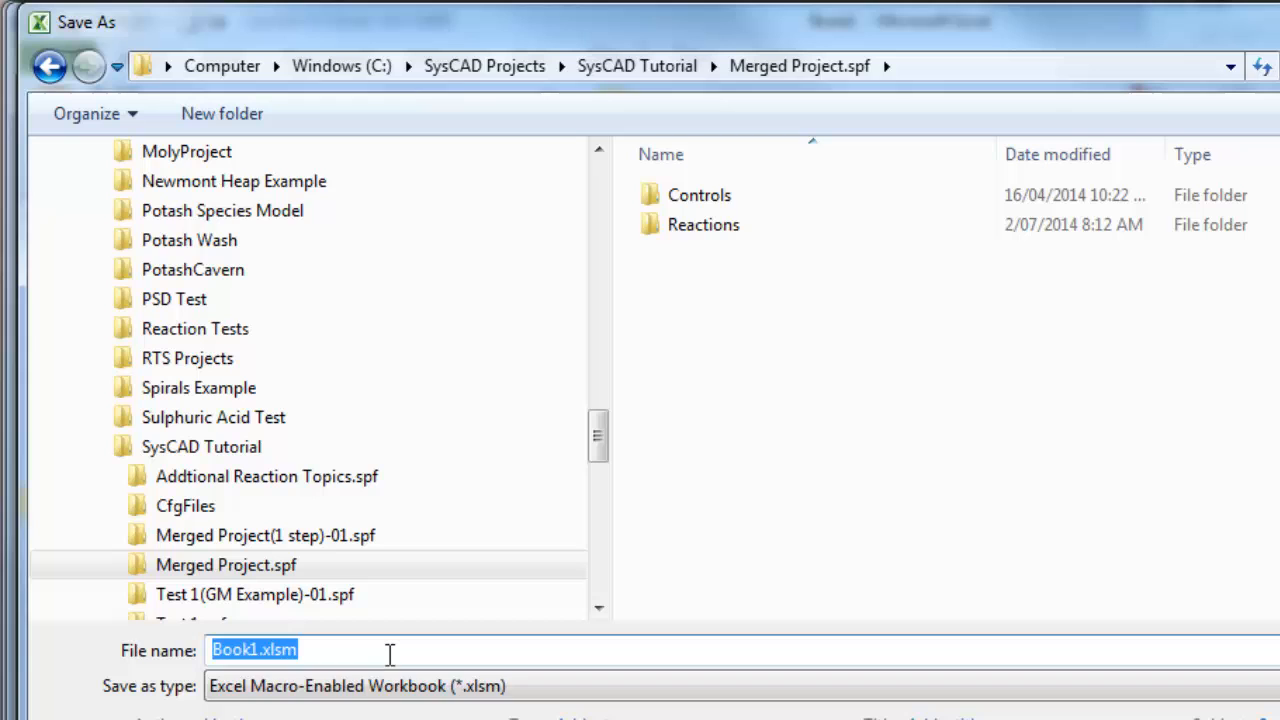
text(Merged)
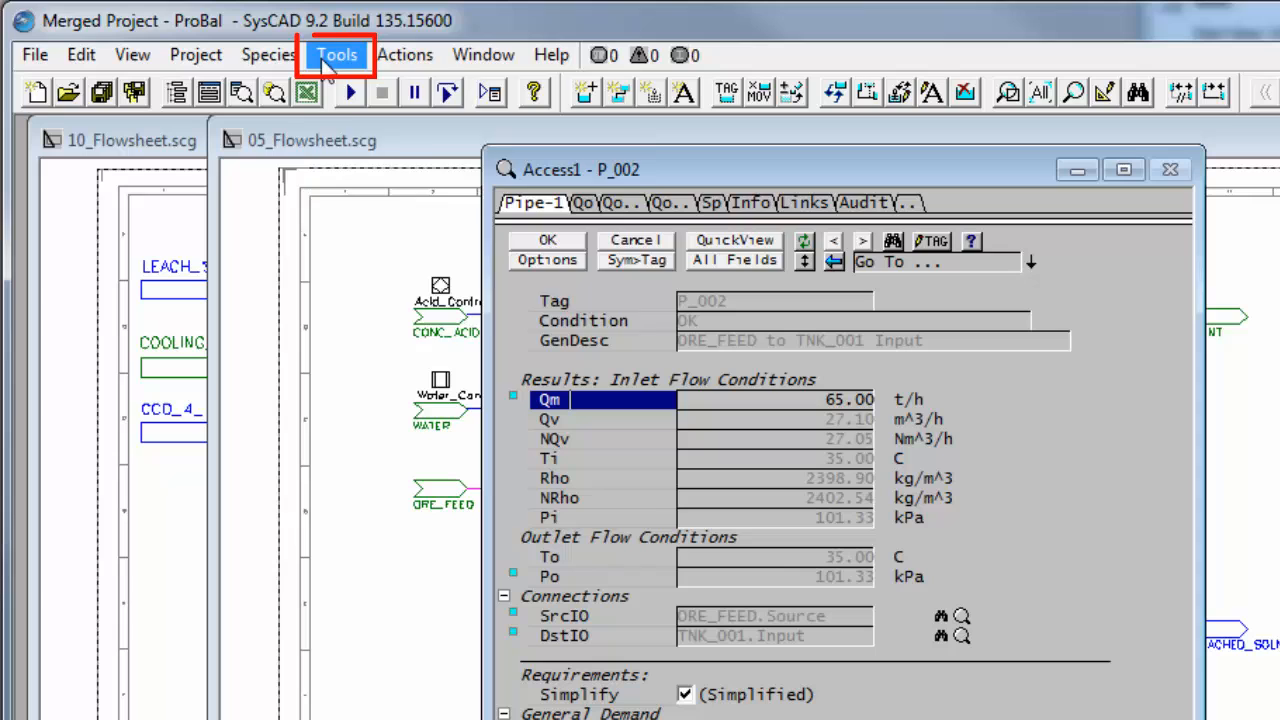
Bring up SysCAD's Excel Automation window via Tools > Reports (Ctrl+R).
click(336, 54)
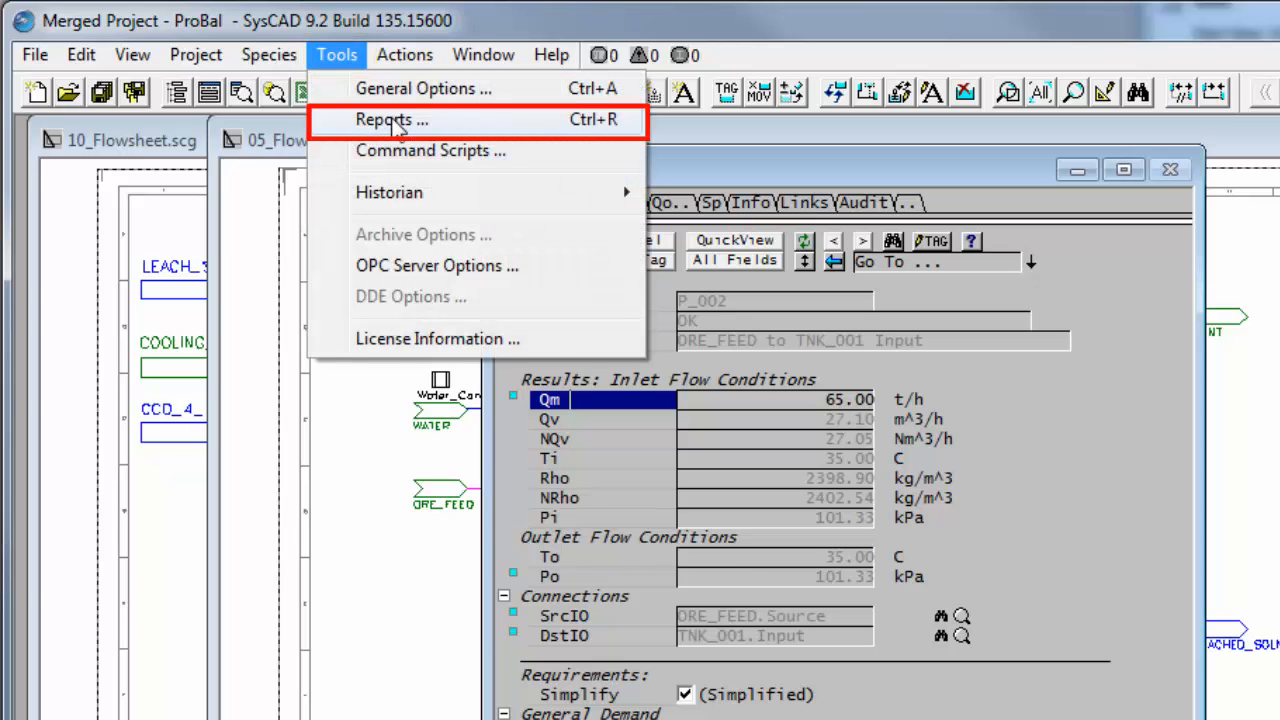
key(ctrl+r)
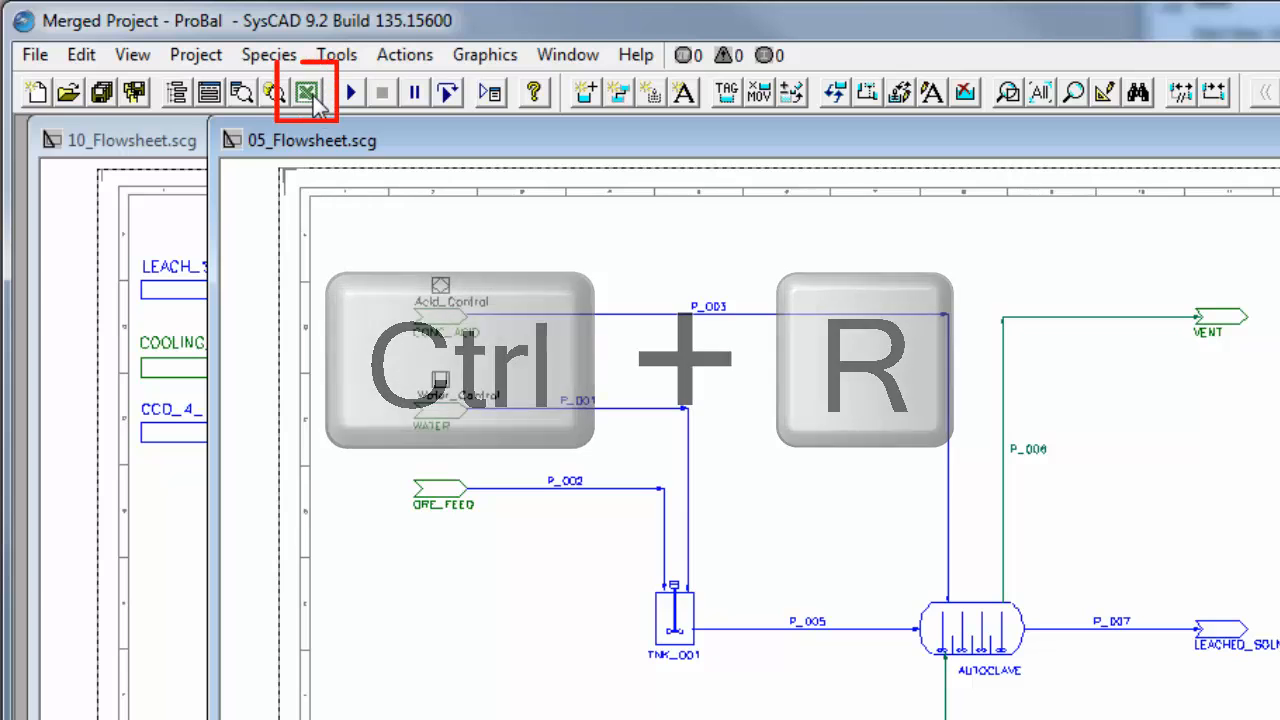
click(306, 92)
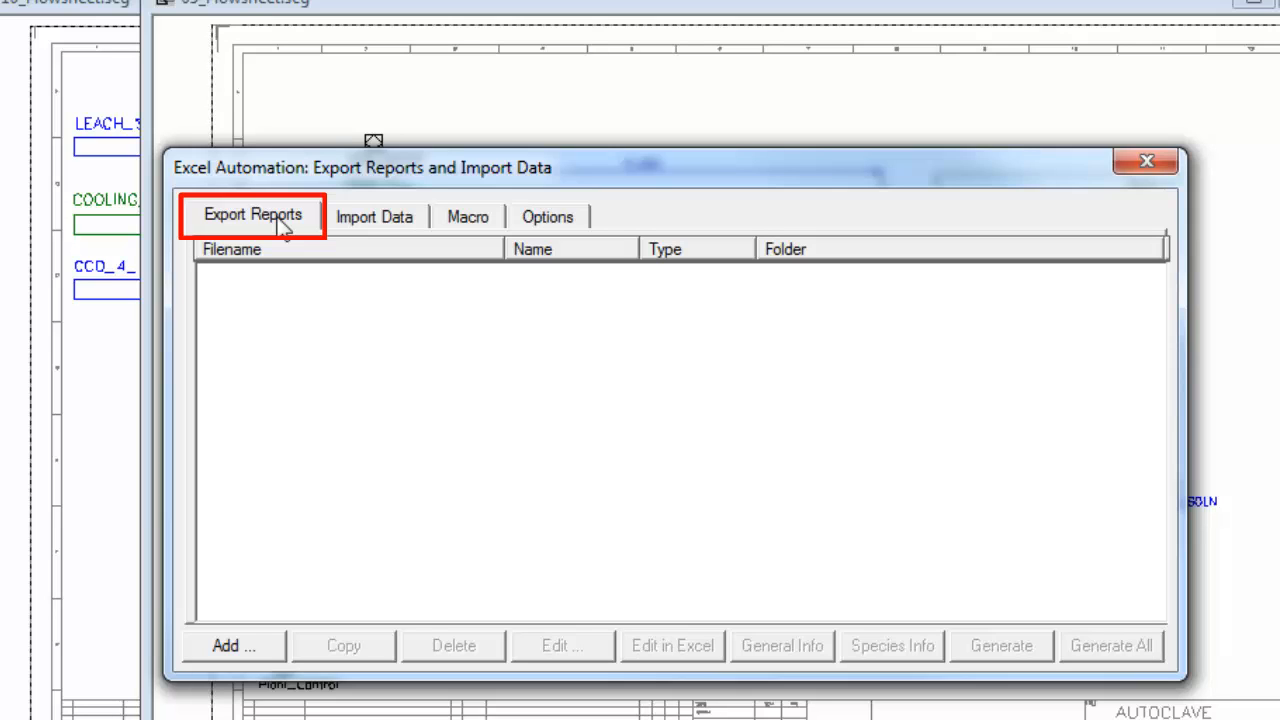
Add an export report pointing to Merged Report.xlsm.
click(234, 644)
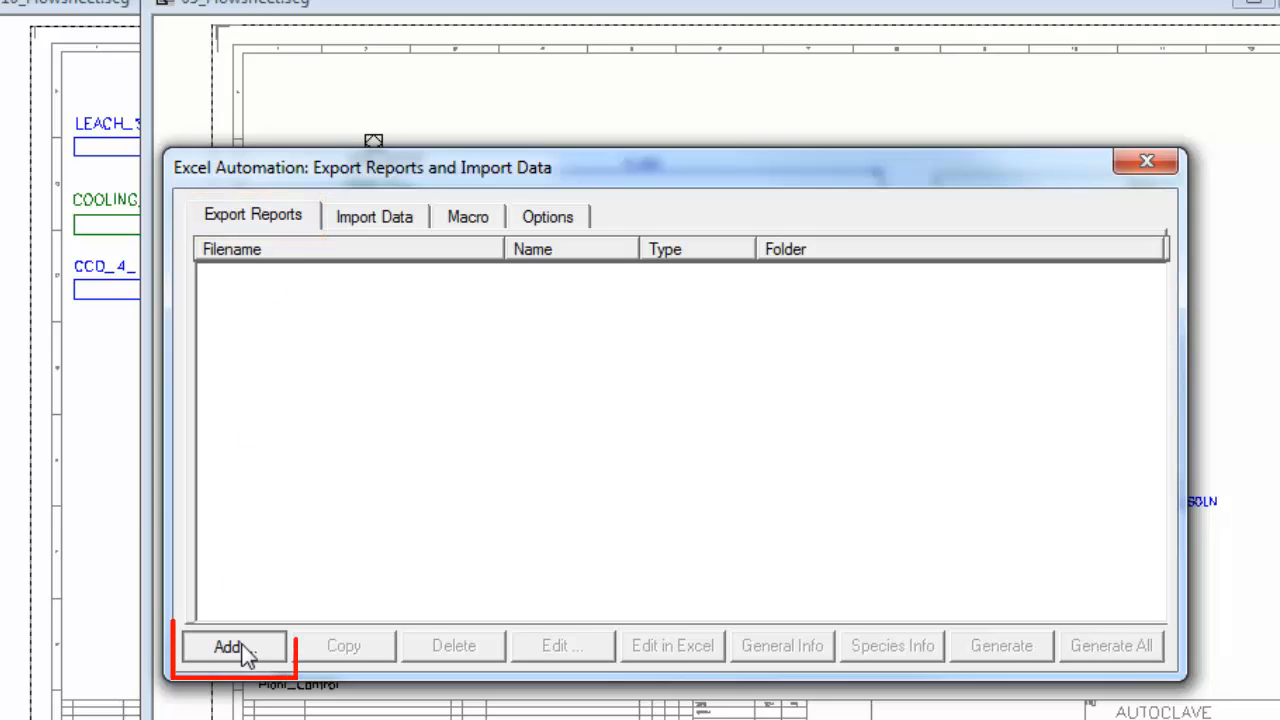
click(232, 644)
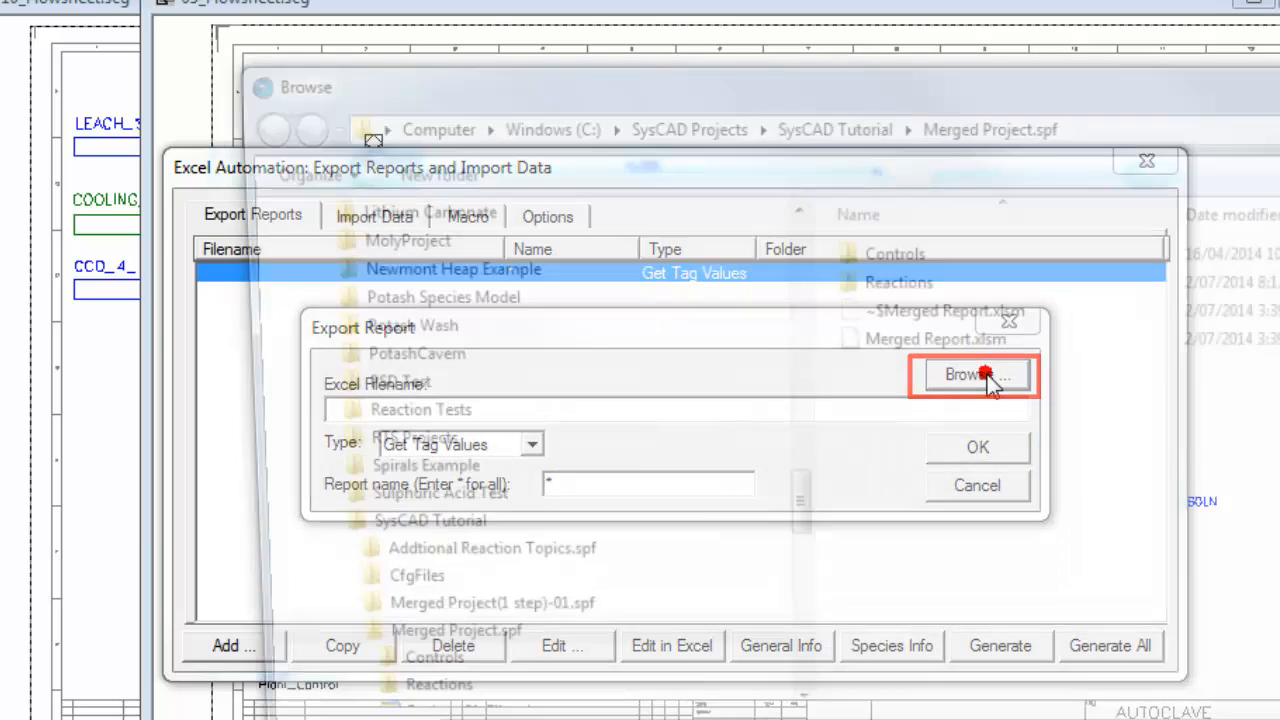
click(972, 376)
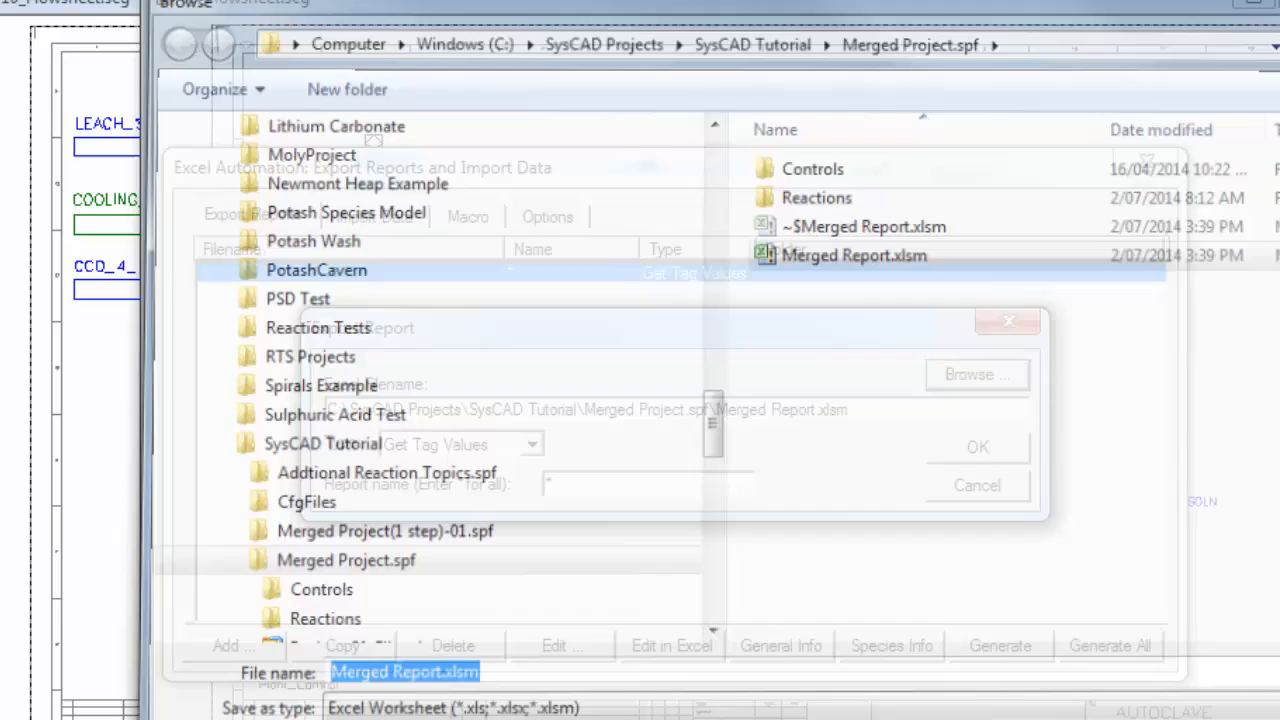
click(976, 446)
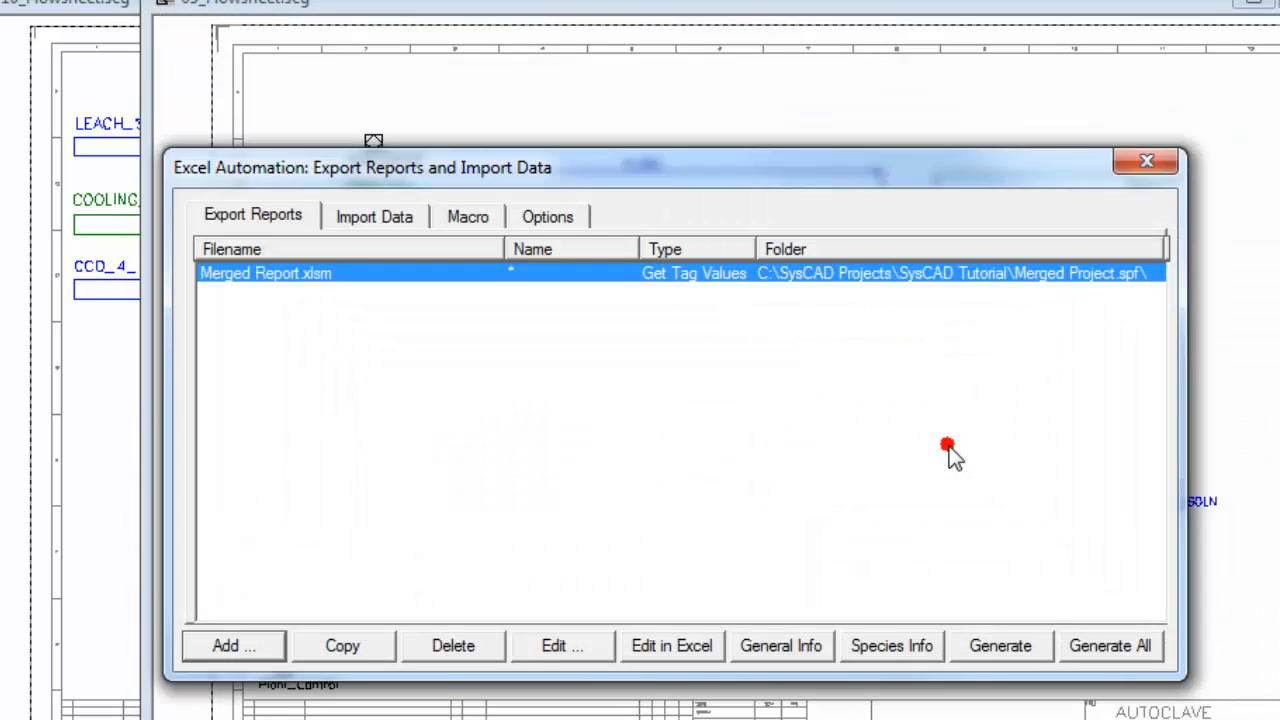
Confirm the report and generate it into the workbook.
click(1000, 644)
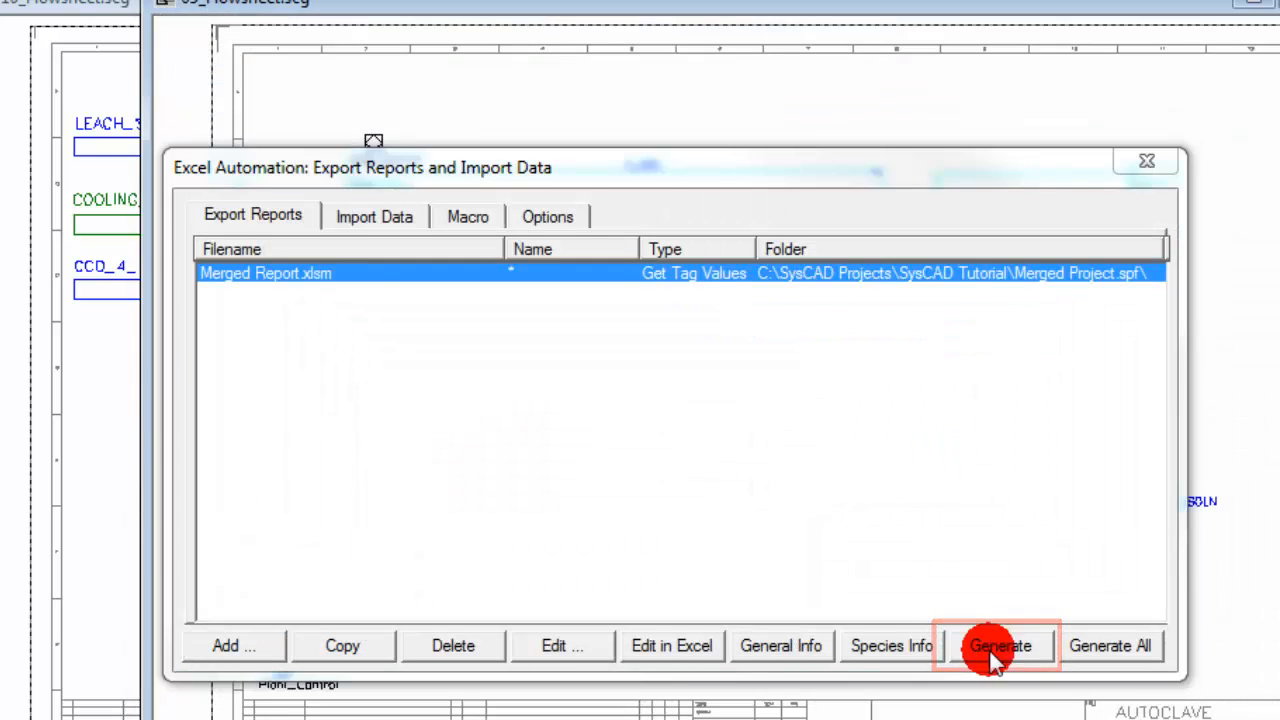
click(1000, 644)
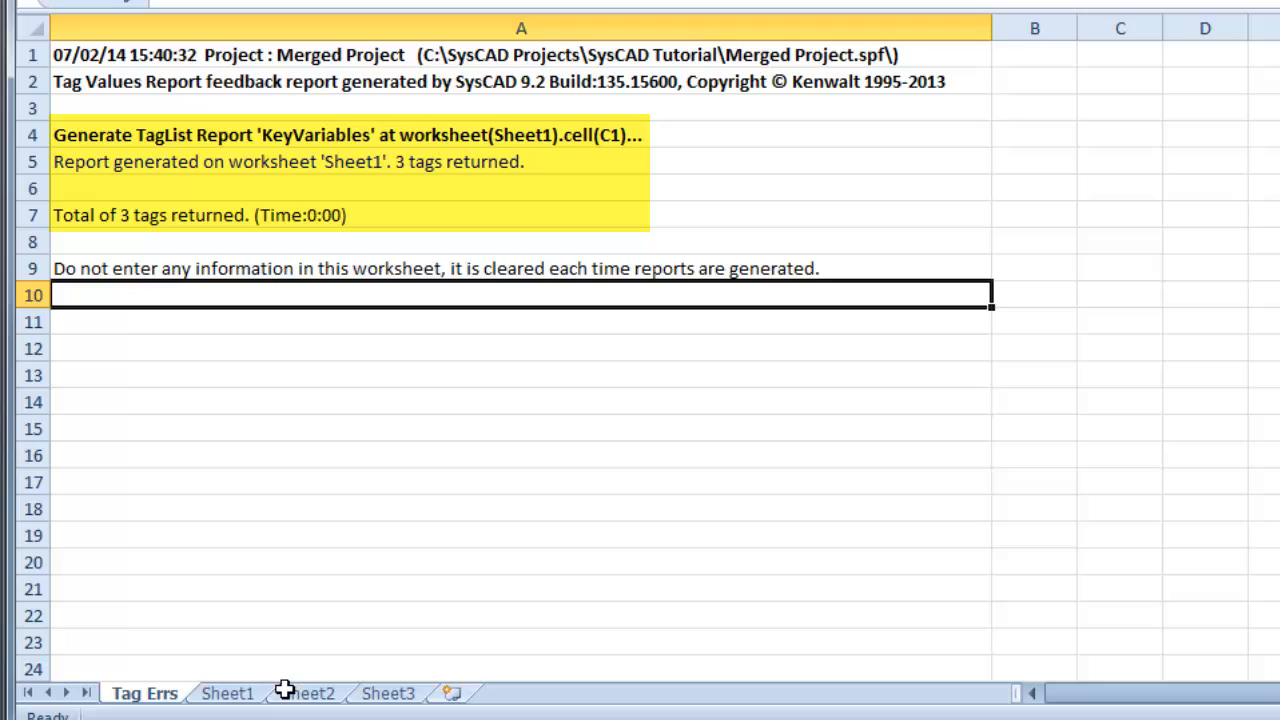
Show Sheet1 with Merged Project, the date/time and P_002.Qm of 65.
click(228, 692)
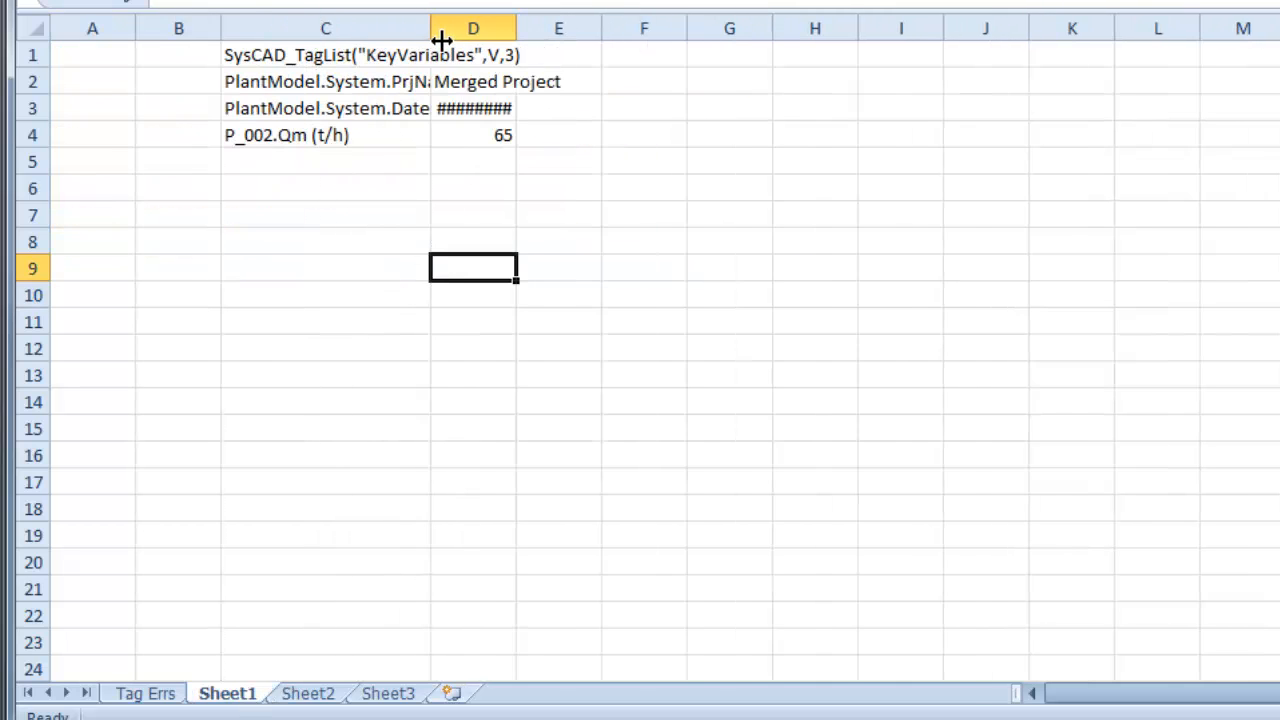